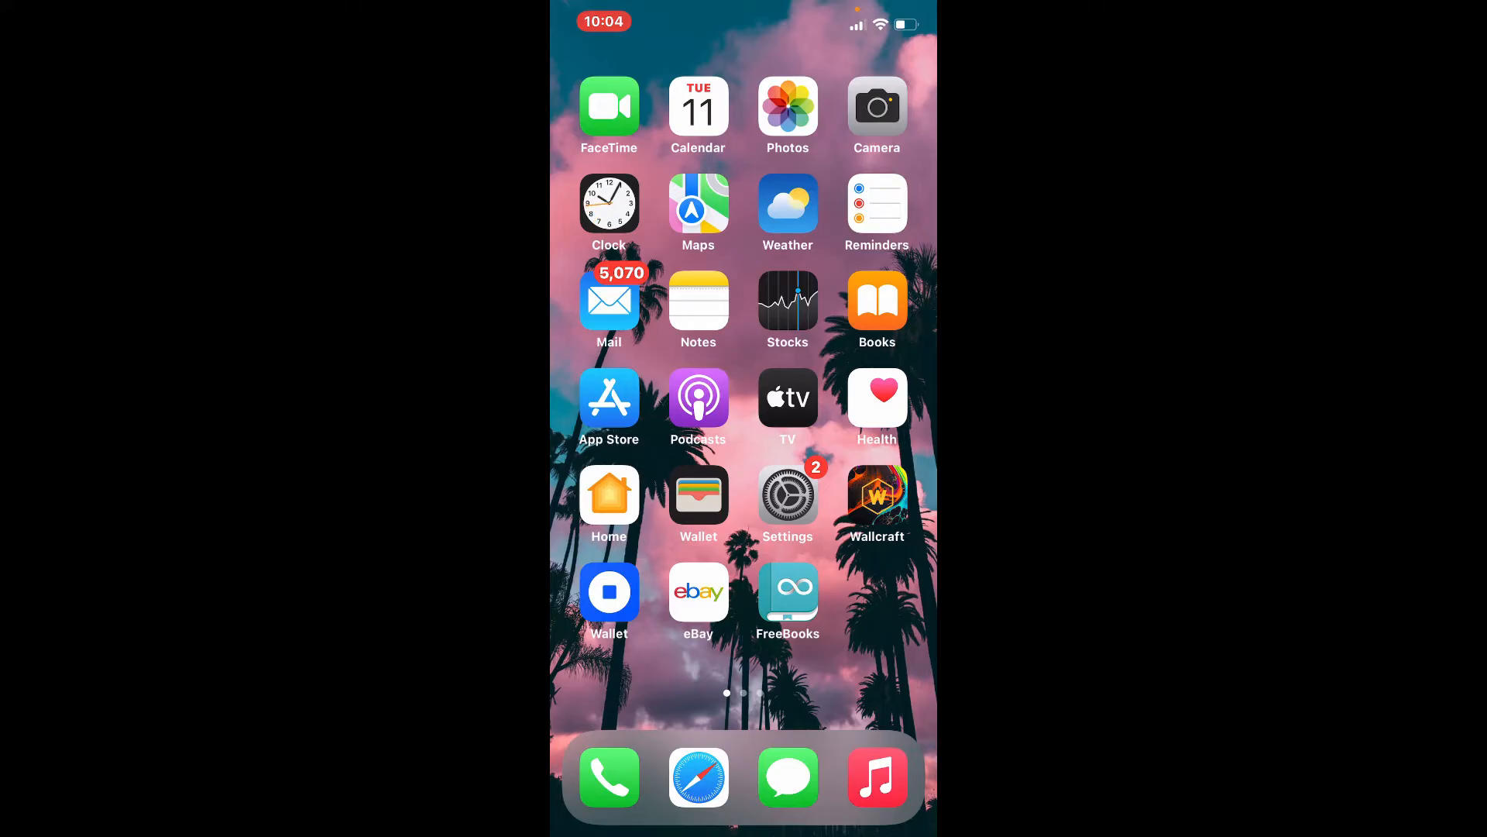
Launch the App Store from the iPhone Home Screen
left_click(608, 397)
type("cr")
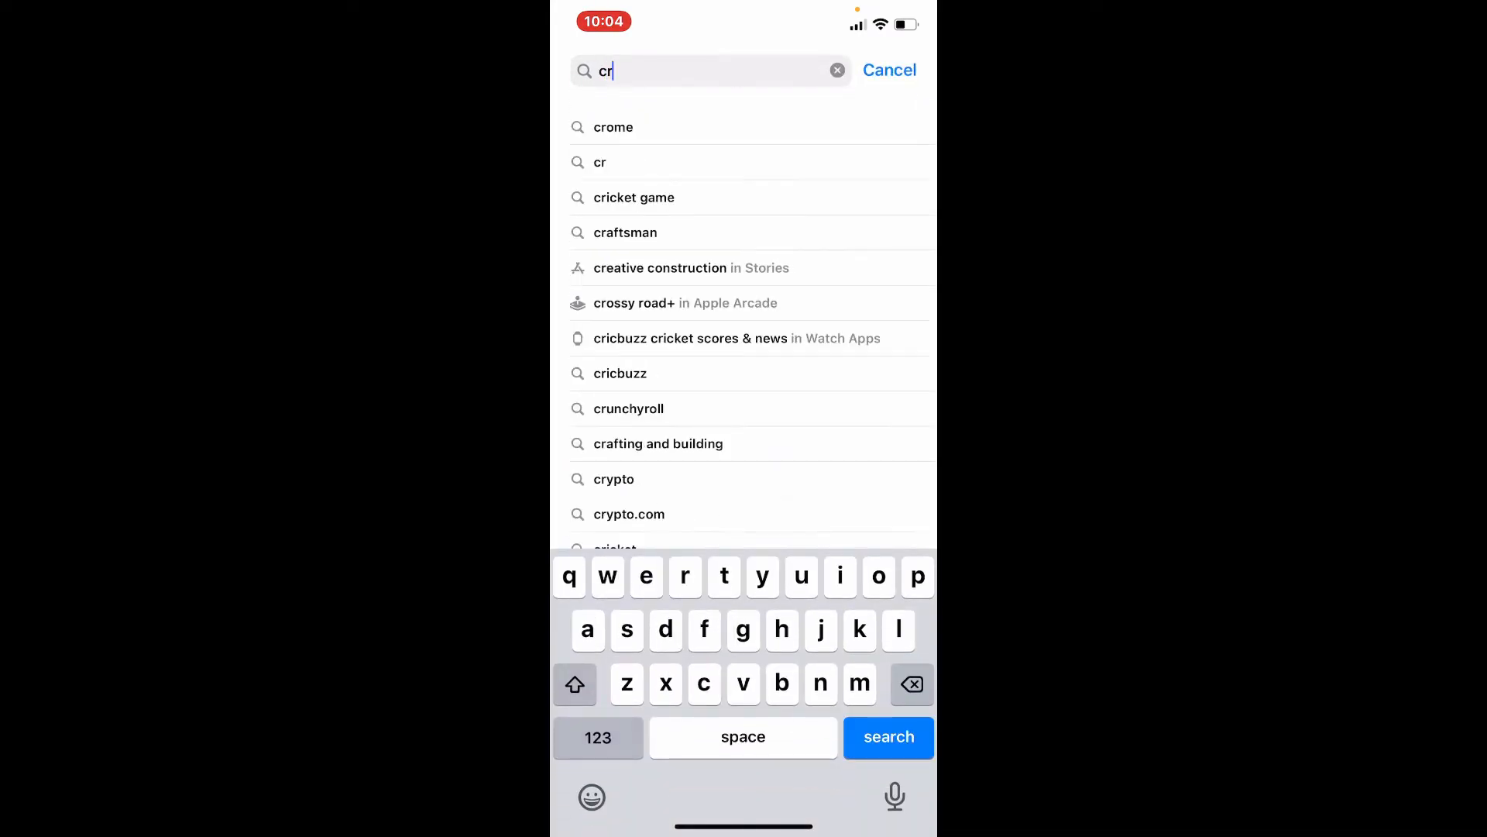
Search for 'crunchyroll' using the suggestion, listing the Crunchyroll app first
left_click(629, 408)
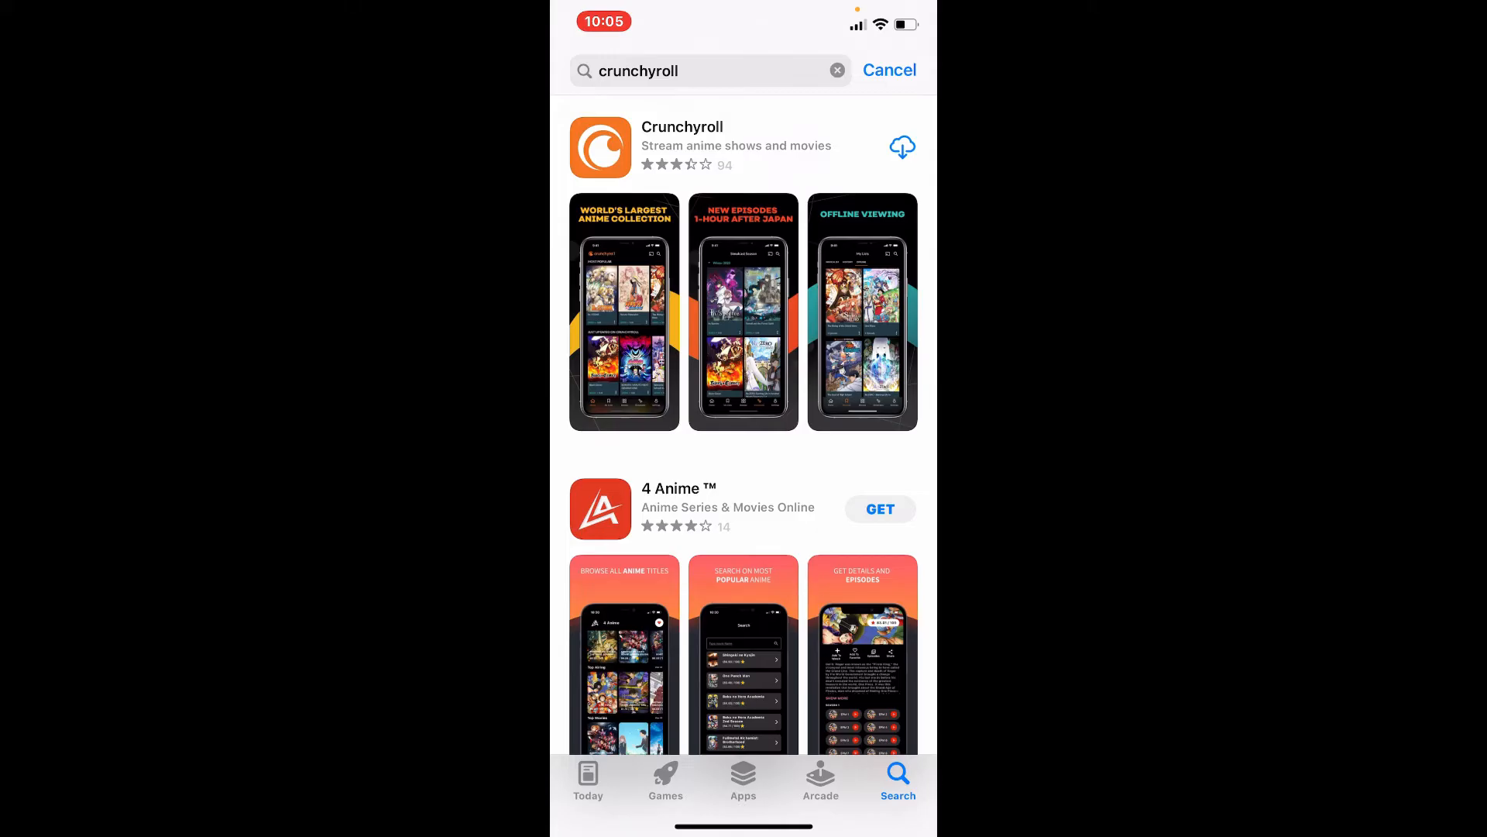
Start and confirm the Crunchyroll app download via its cloud button
left_click(902, 148)
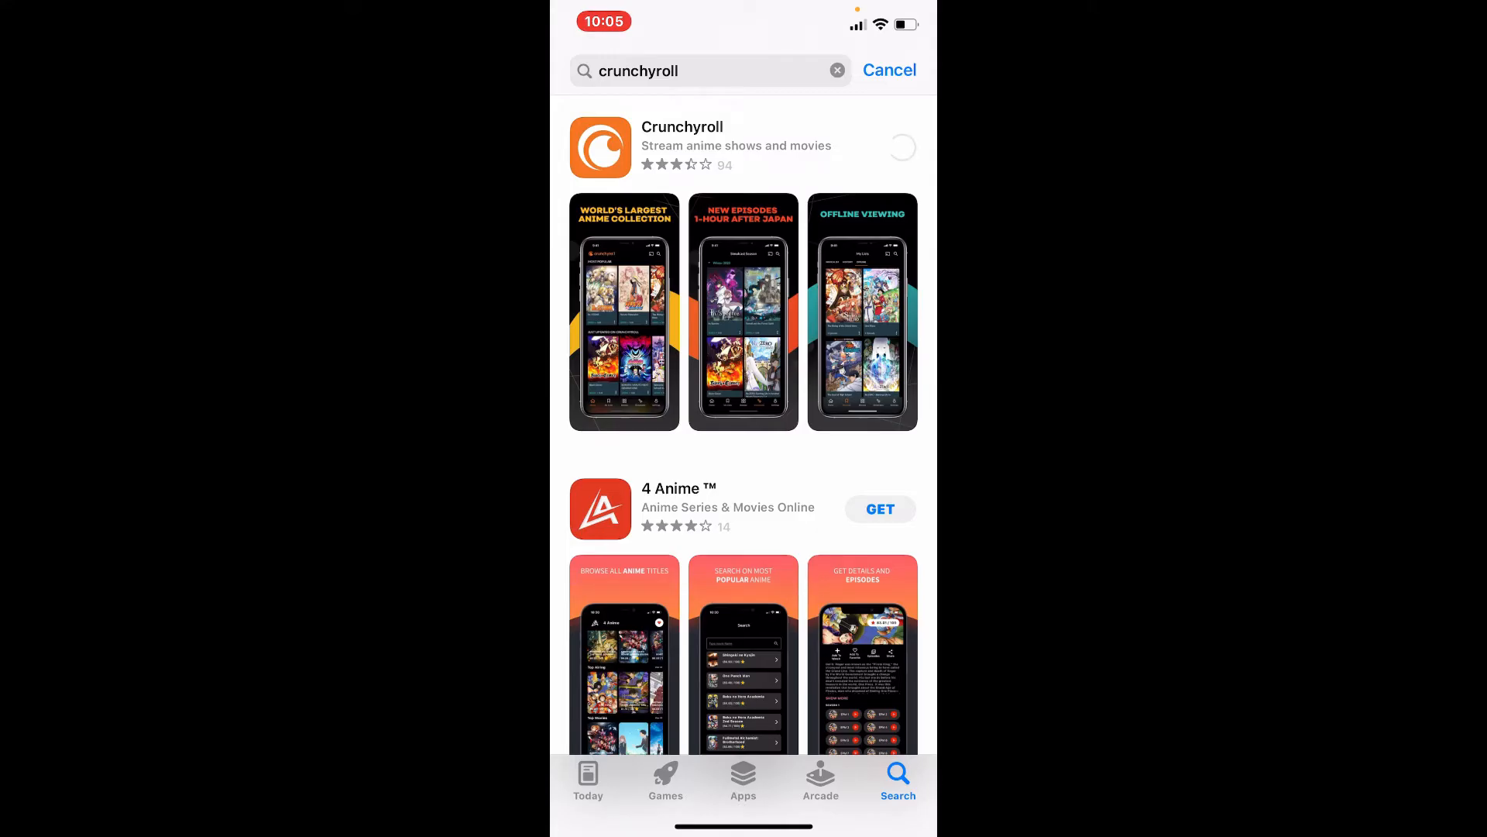
left_click(901, 147)
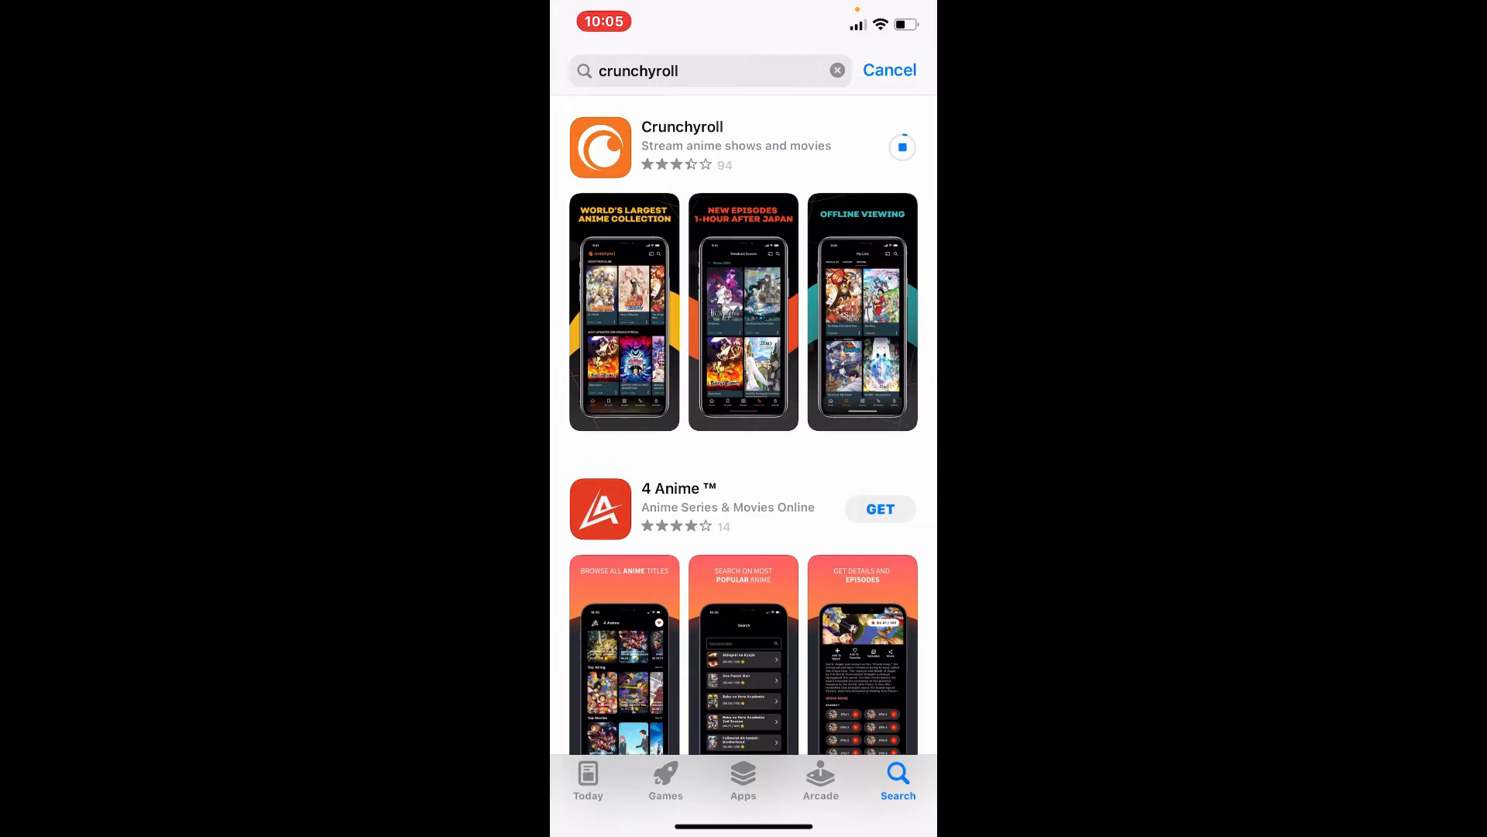
left_click(681, 145)
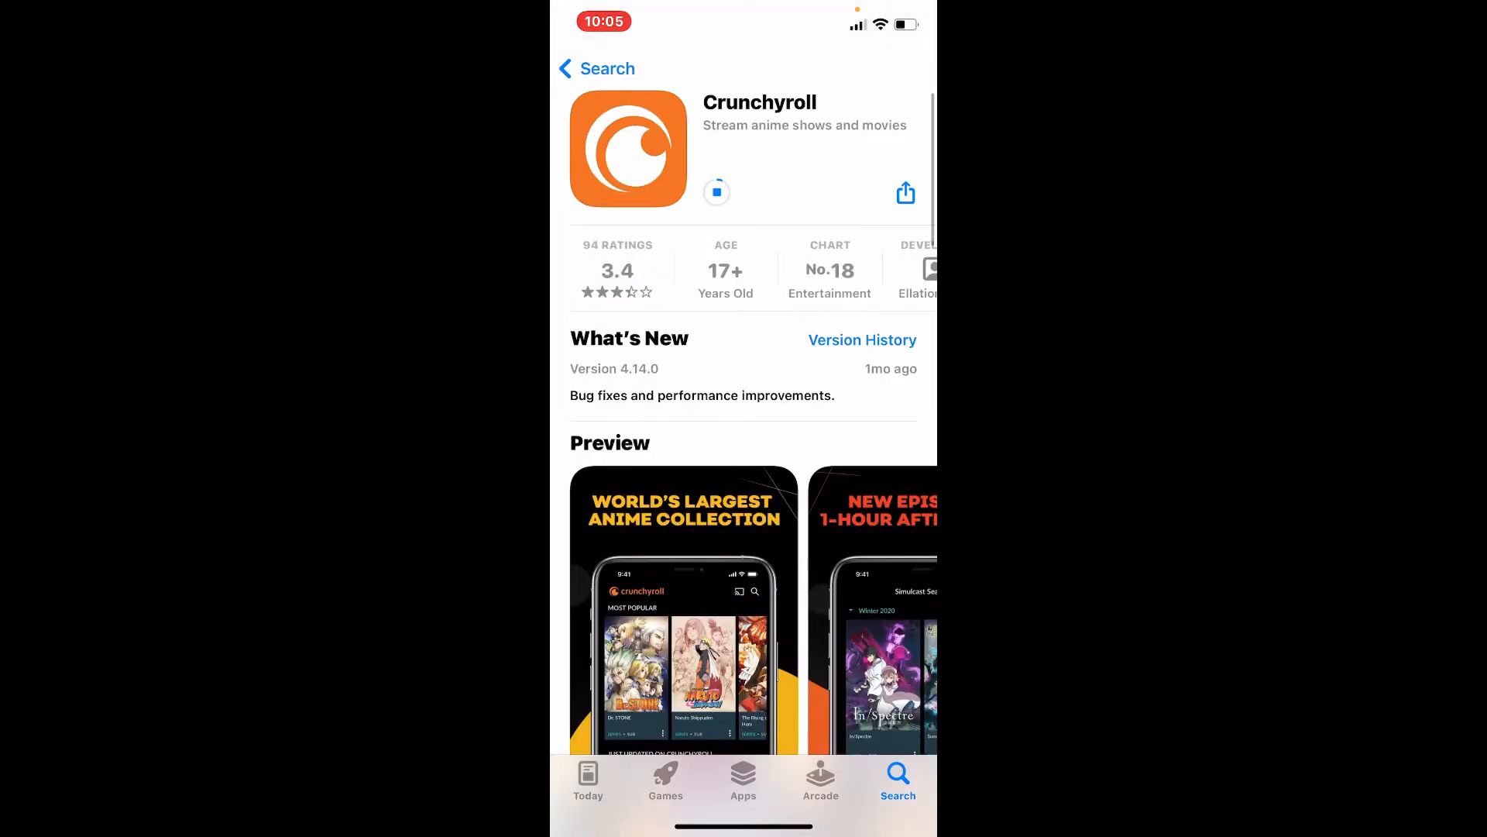
scroll("down", 3)
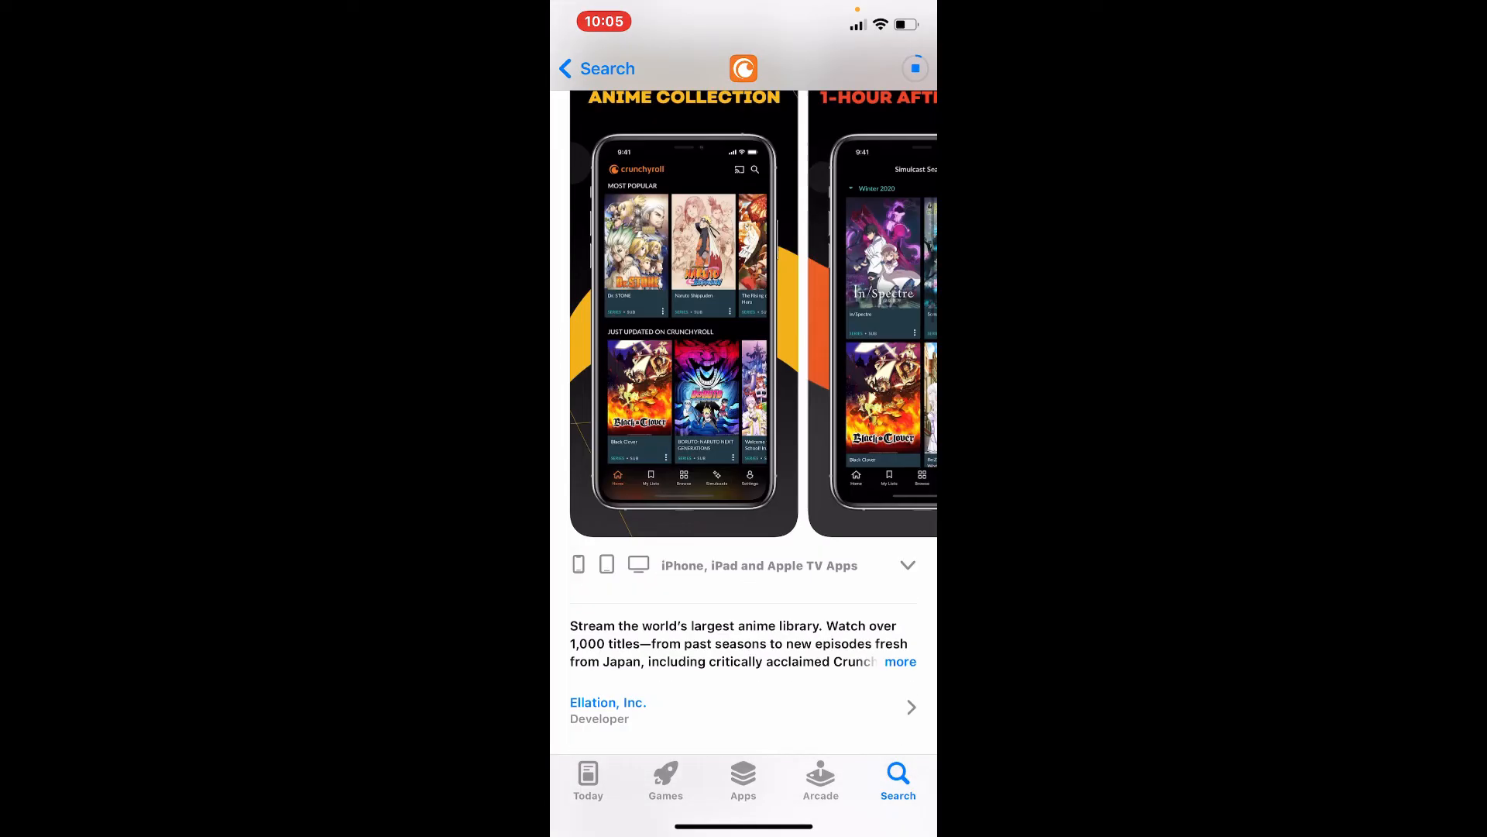
scroll("down", 3)
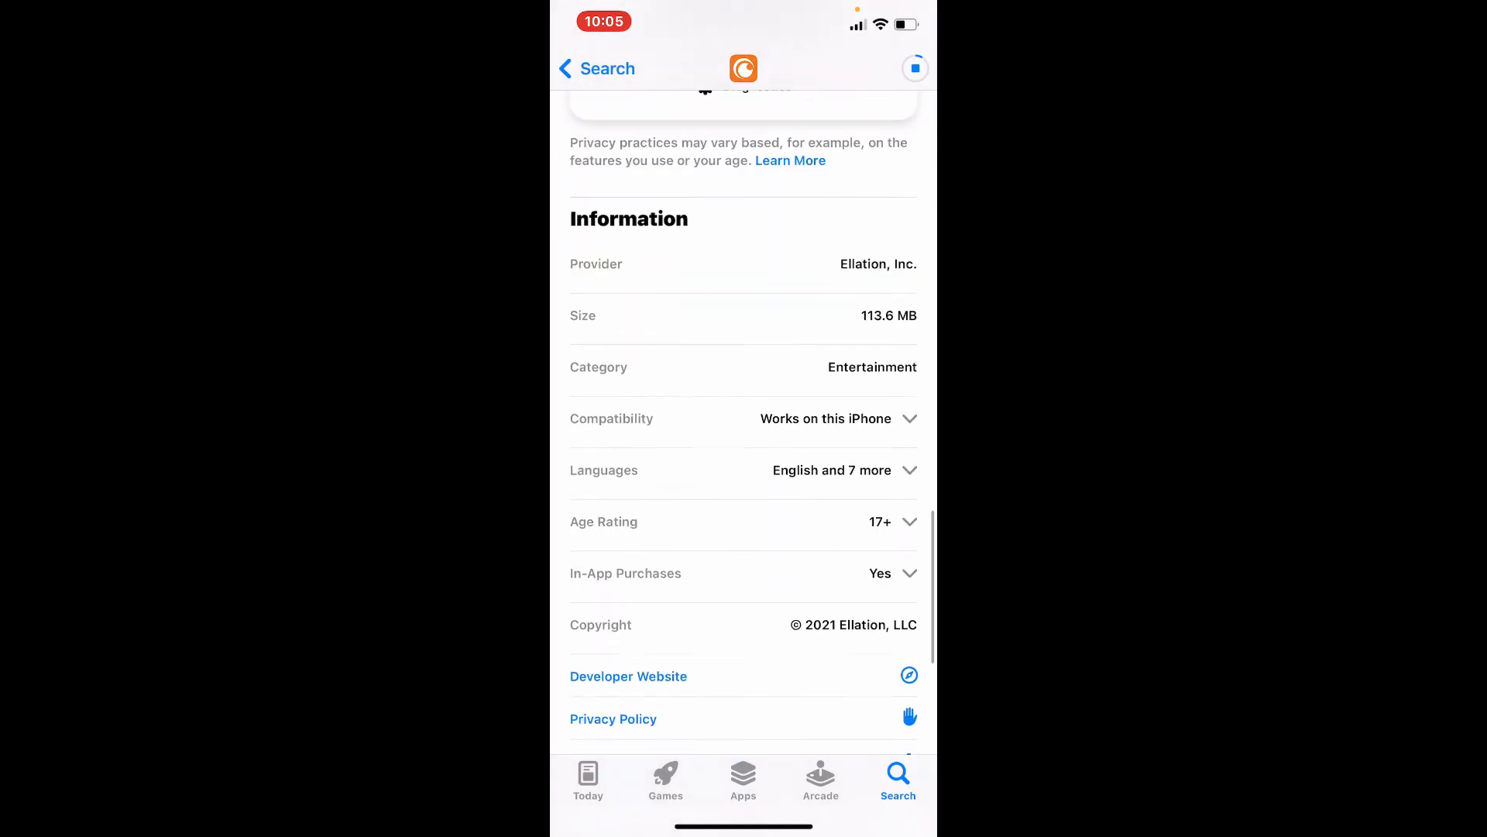
left_click(596, 68)
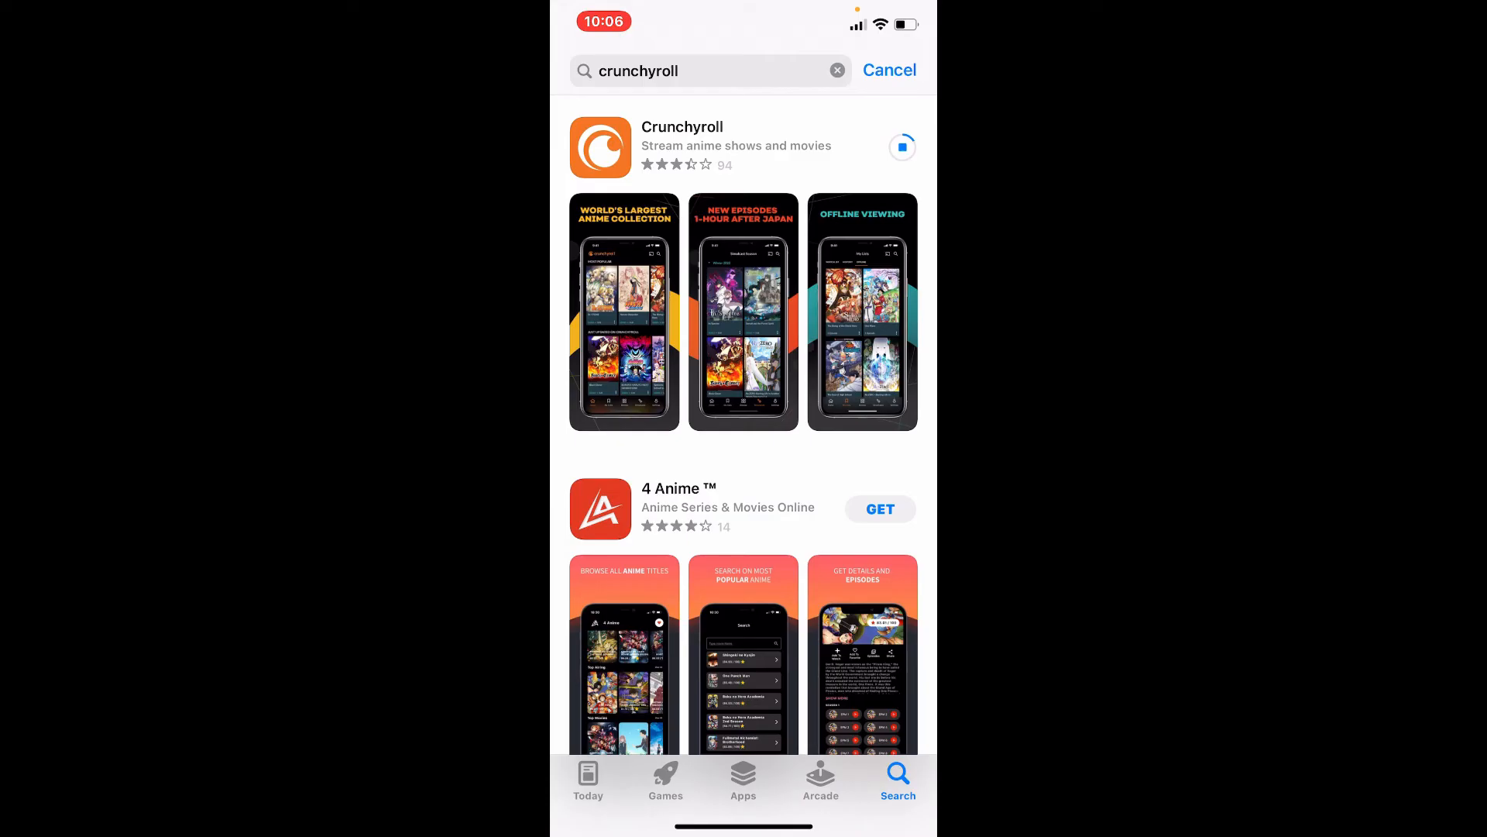